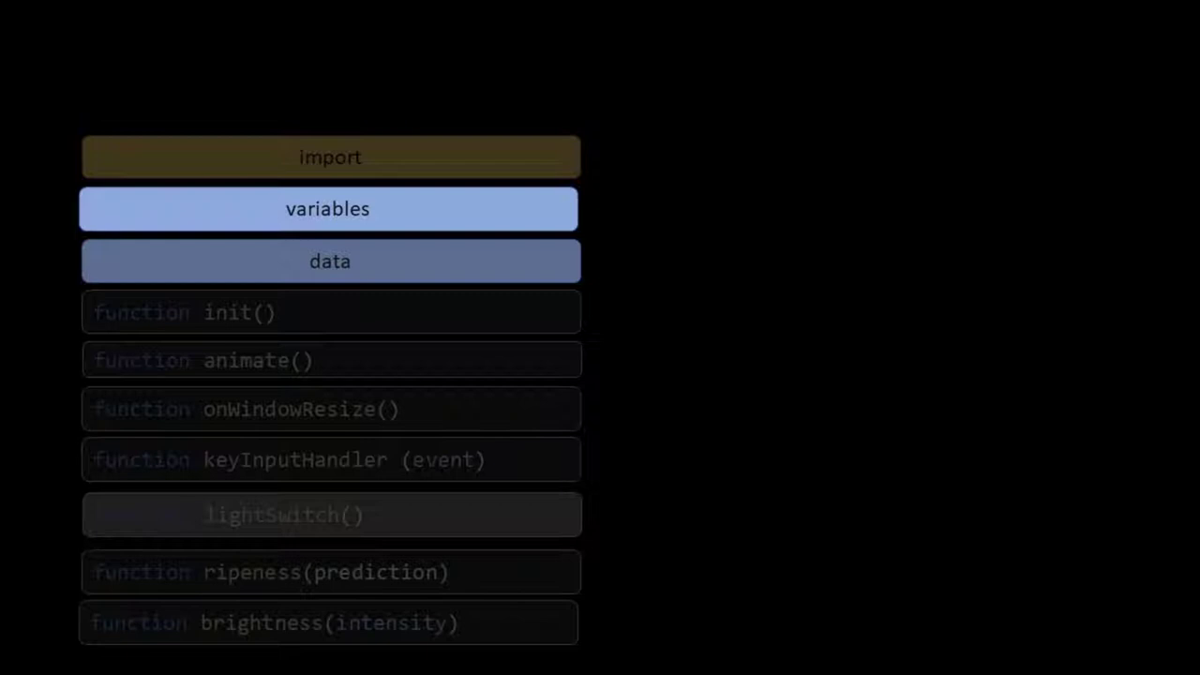
Step: Bring up the editor context menu on index.html to reach Open with Live Server
left_click(330, 311)
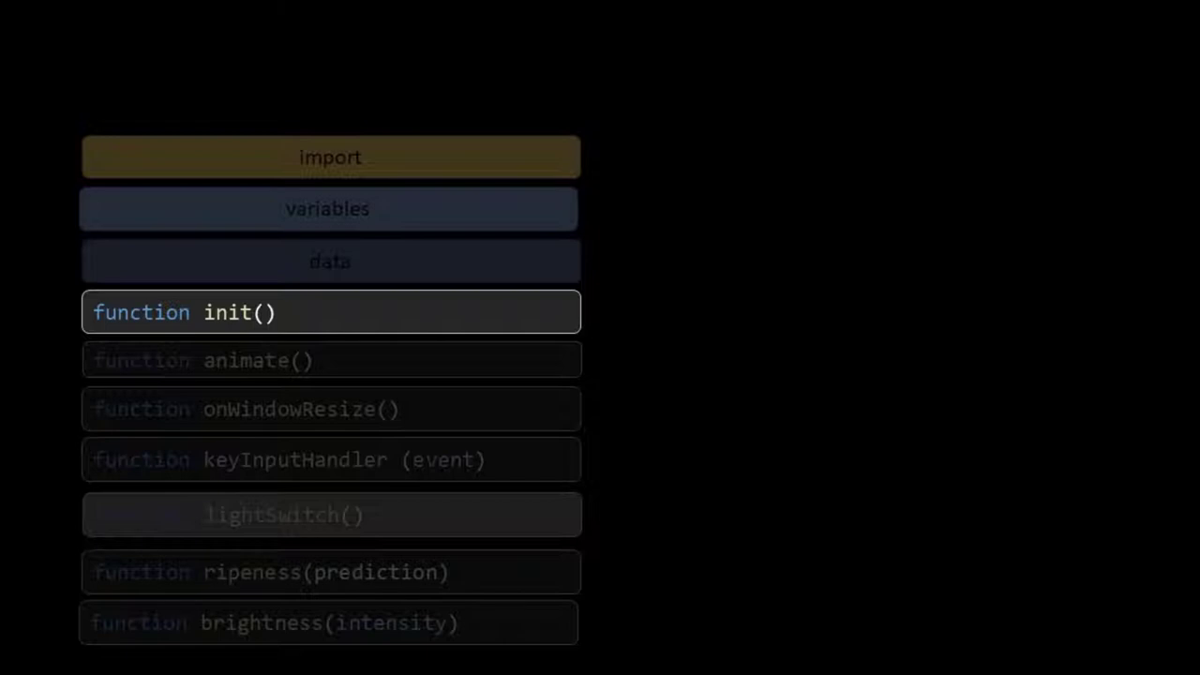
left_click(330, 459)
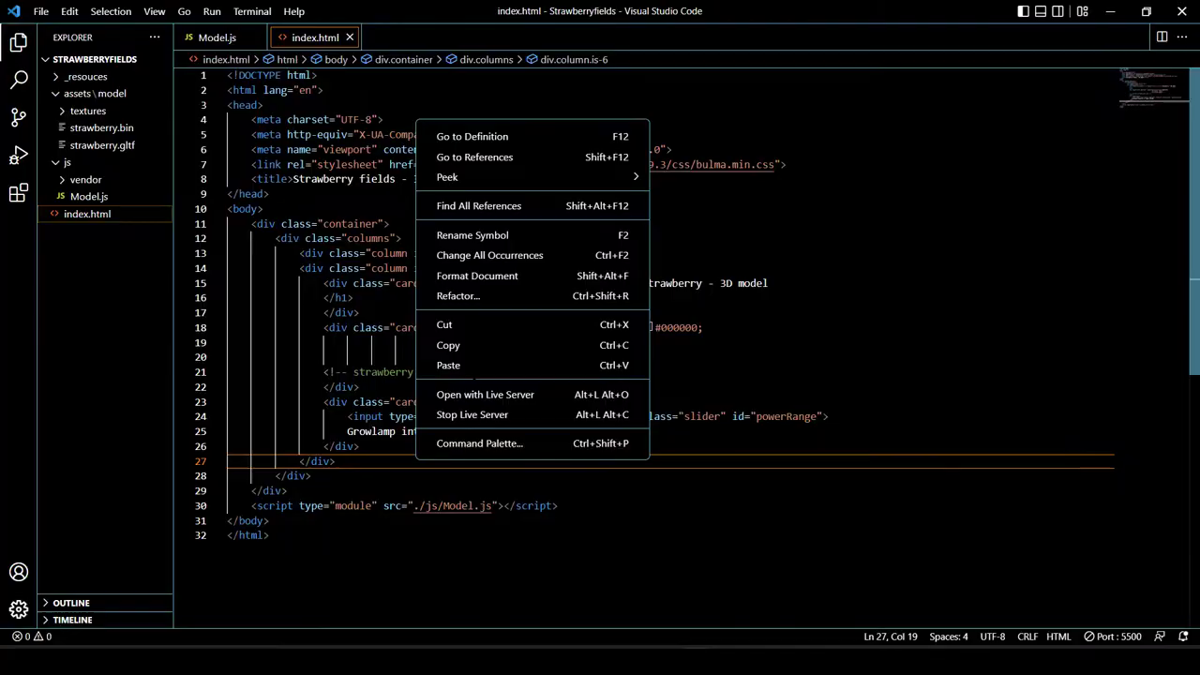
Step: Serve the page with Live Server and drag the grow-lamp slider to zero, then back up
left_click(483, 394)
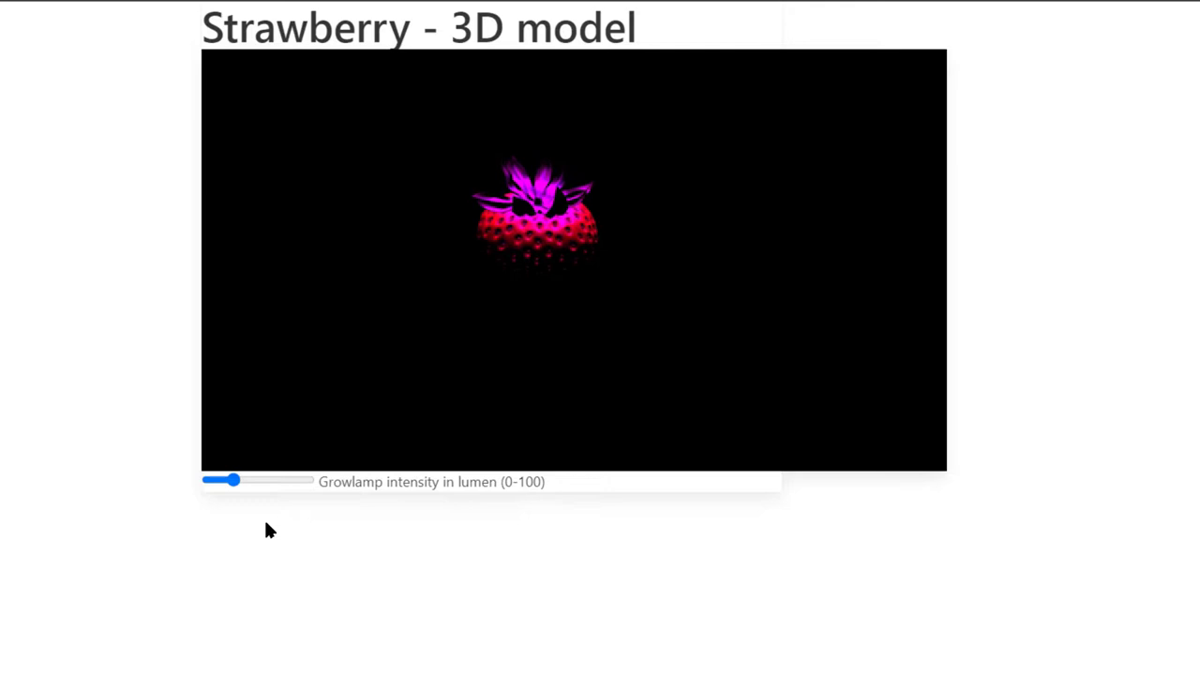
left_click_drag(232, 480, 210, 480)
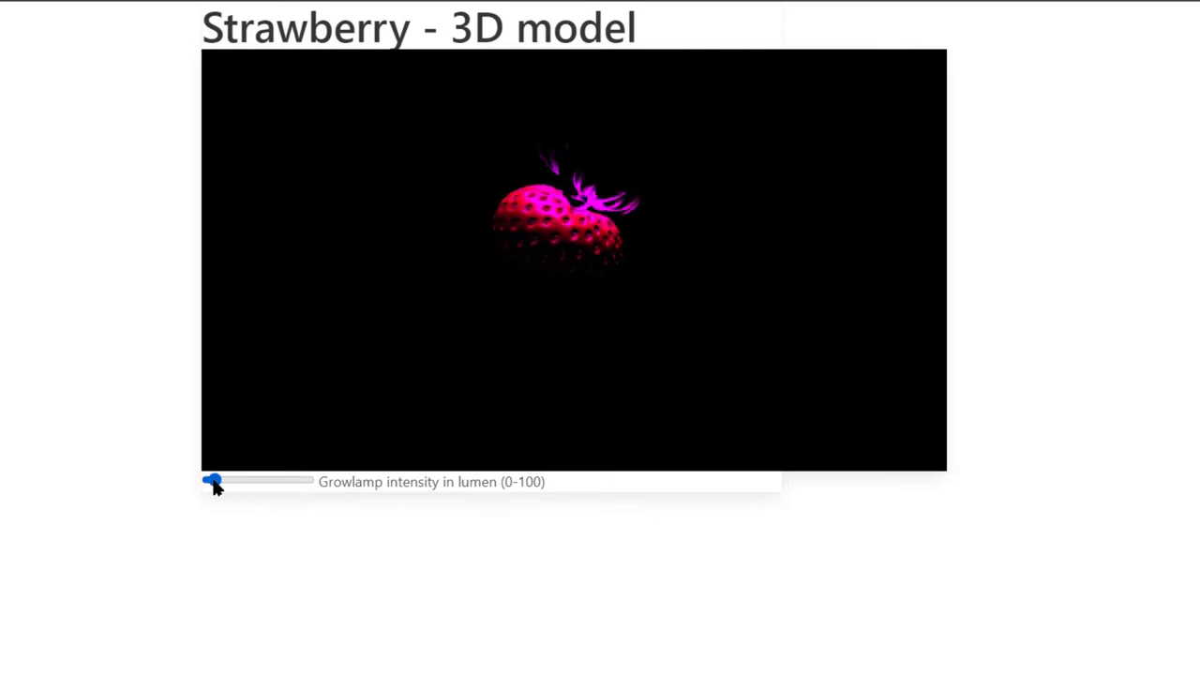
left_click_drag(213, 479, 207, 480)
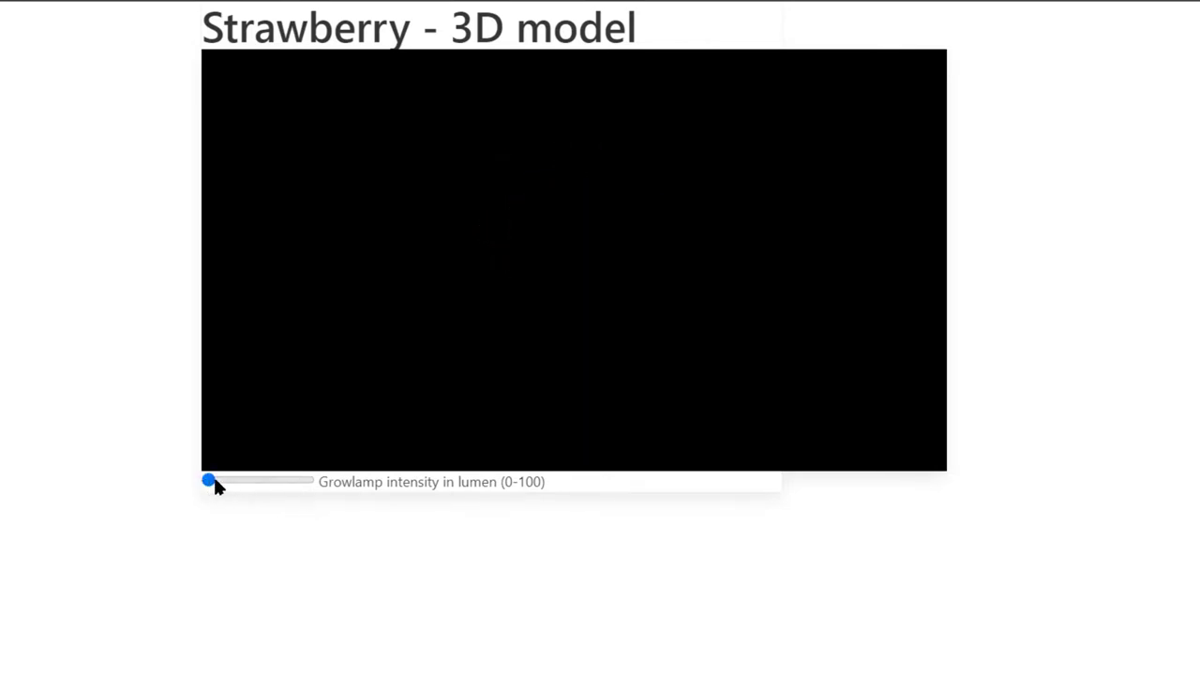
left_click_drag(208, 480, 292, 480)
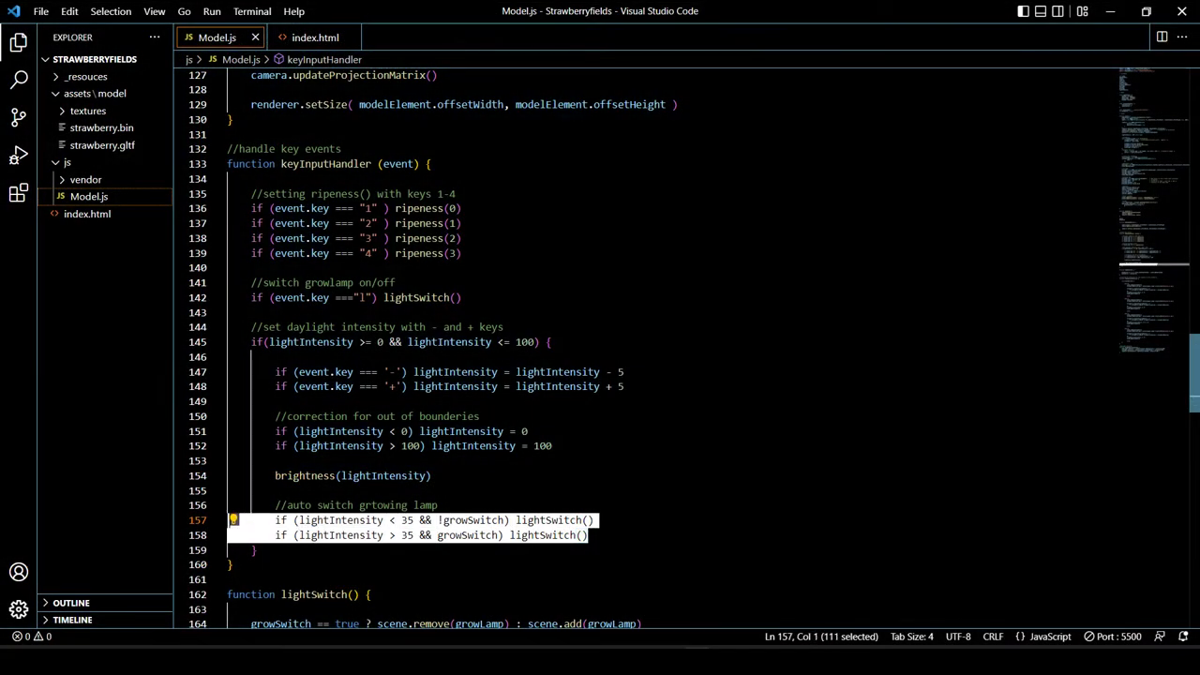
Step: Comment out the two auto-switch grow-lamp lines (157–158) in Model.js with Ctrl+/
key("ctrl+/")
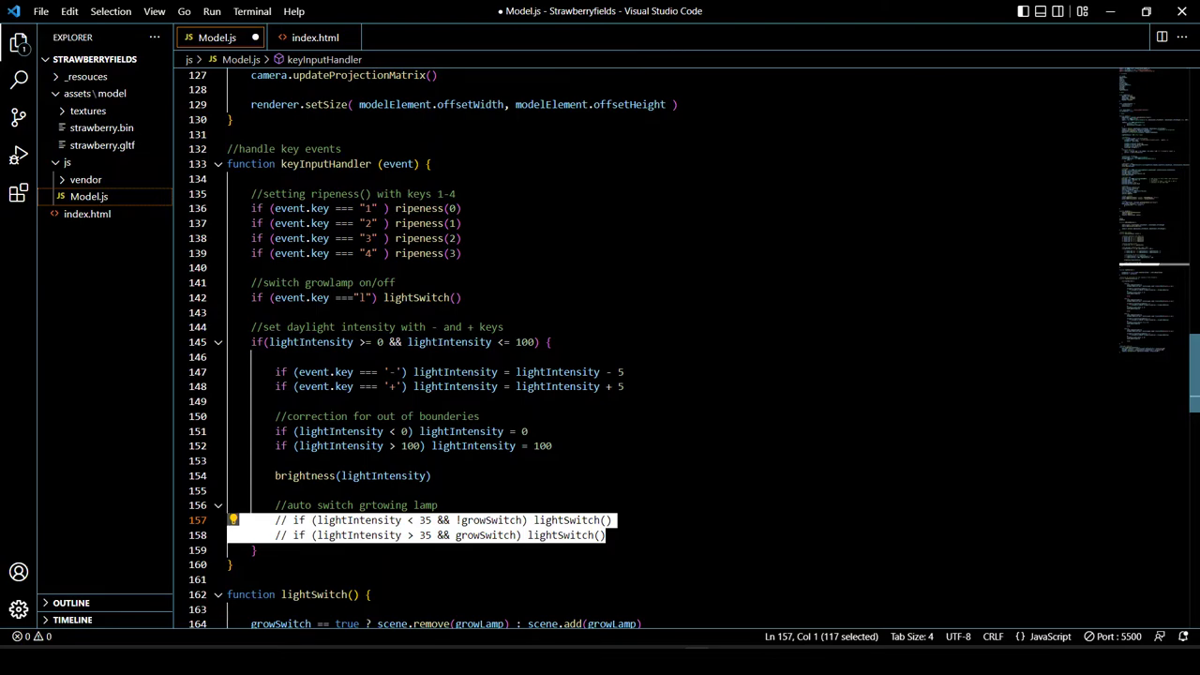